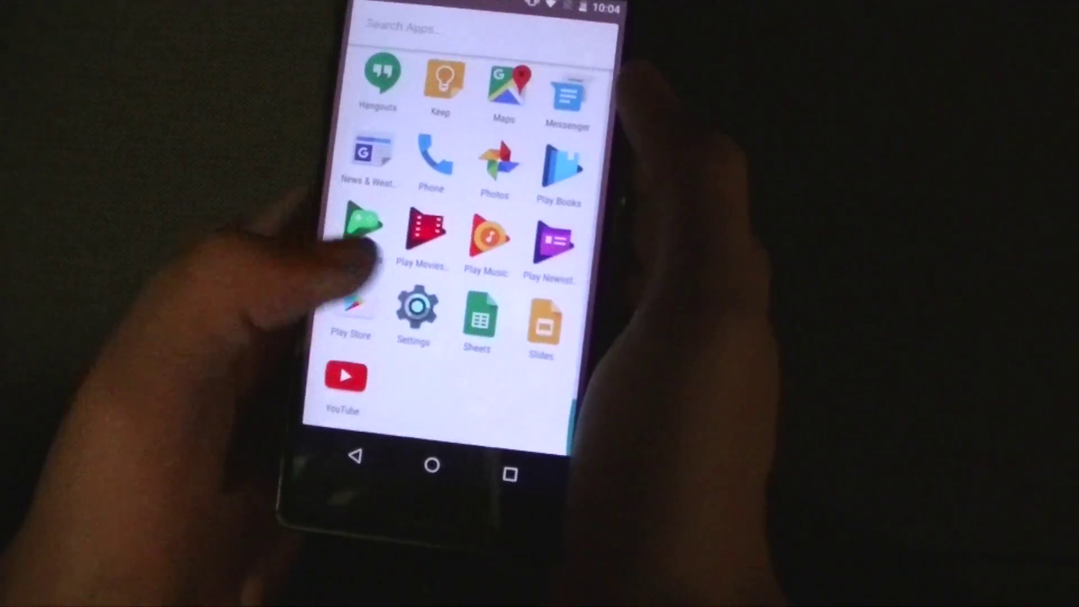
# Step: Launch the Settings app from the app drawer to show the main settings list
pyautogui.click(416, 317)
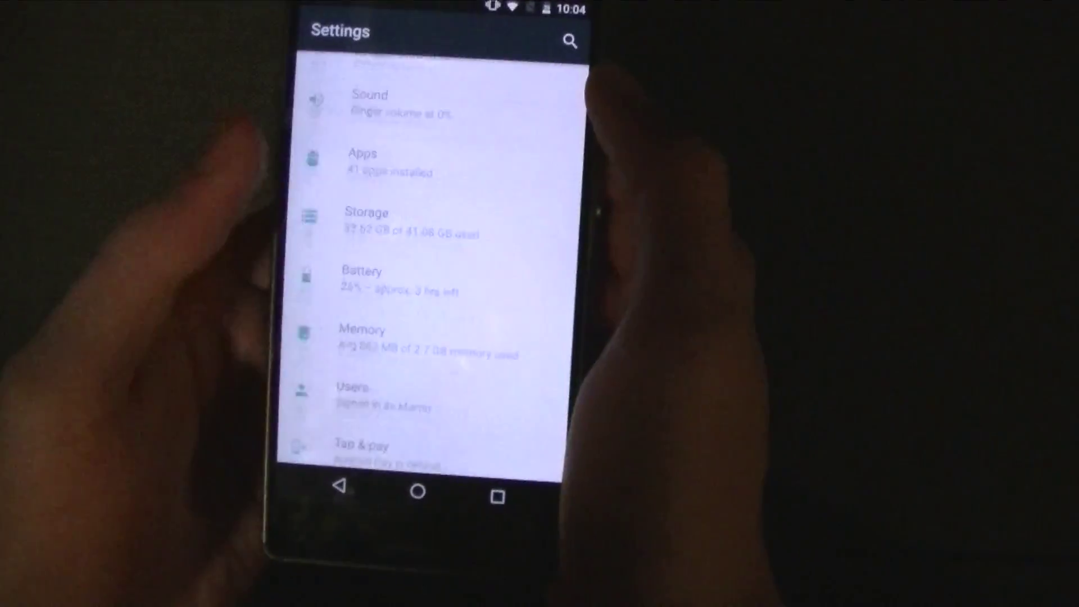